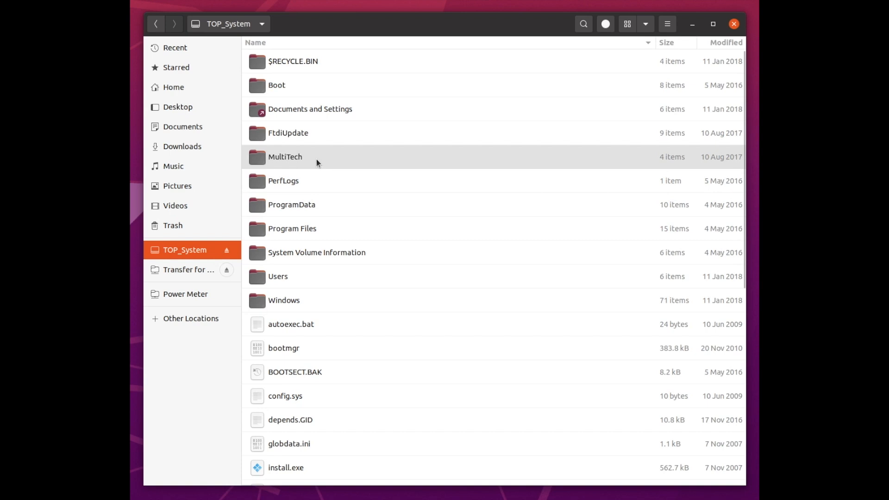
Open Program Files on TOP_System and select the Collector folder
{"action": "double_click", "coordinate": [292, 228]}
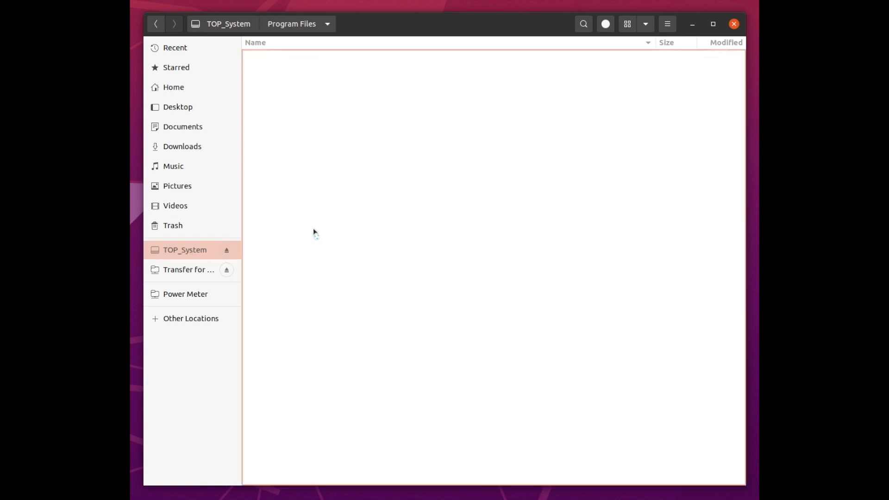
{"action": "left_click", "coordinate": [283, 84]}
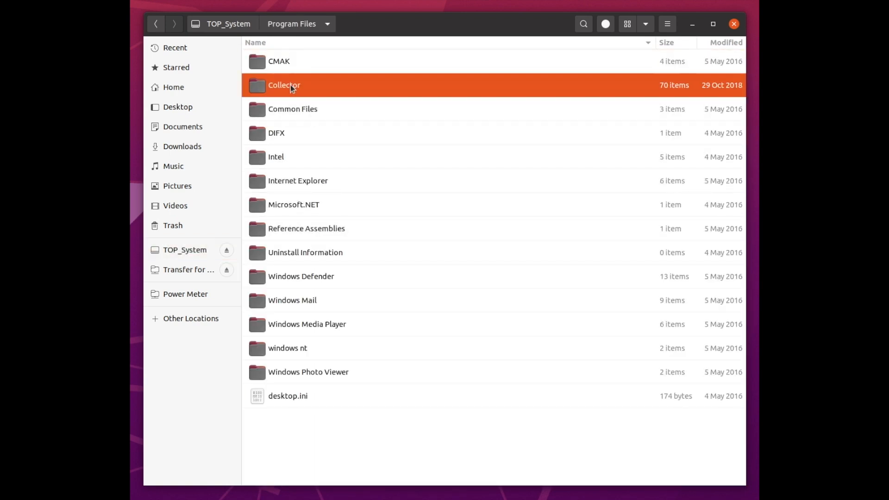
Open the Collector folder and scroll through its DLLs, executables and firmware files
{"action": "double_click", "coordinate": [284, 85]}
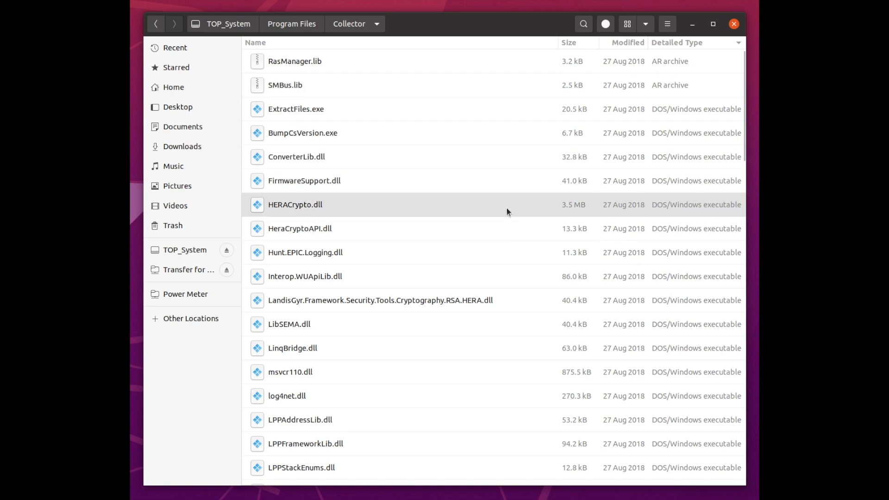
{"action": "scroll", "scroll_direction": "down", "scroll_amount": 3}
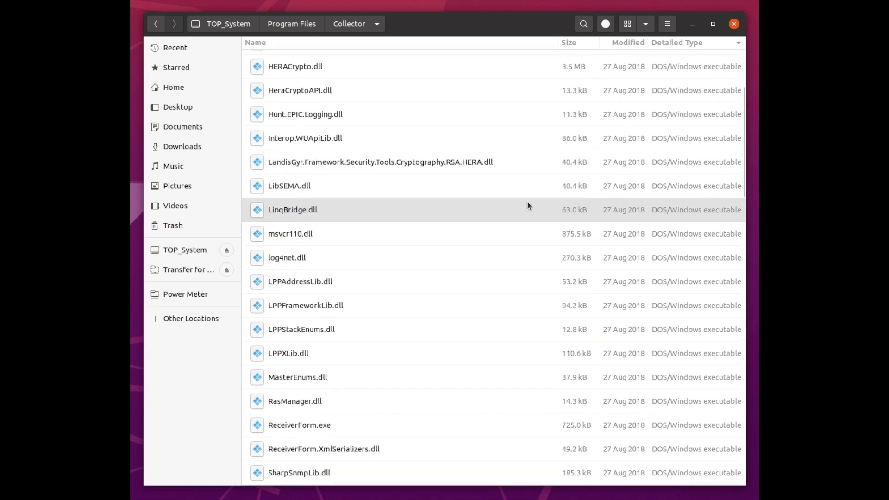
{"action": "scroll", "scroll_direction": "down", "scroll_amount": 3}
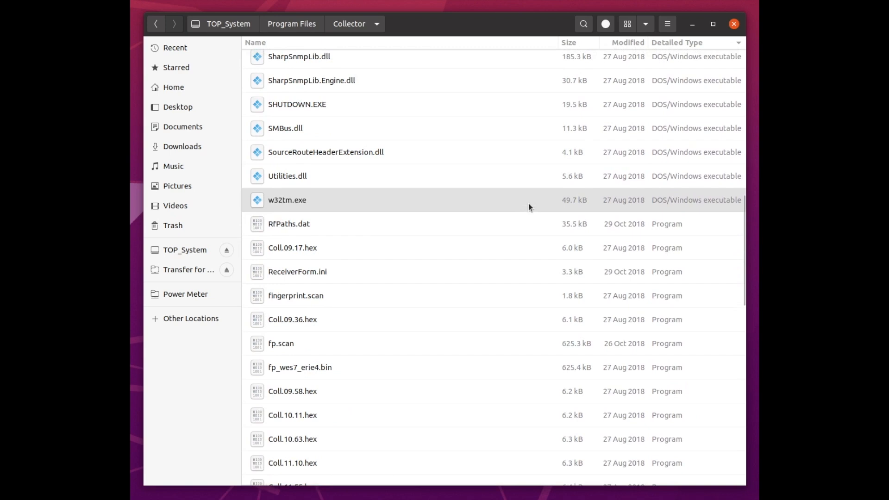
{"action": "scroll", "scroll_direction": "down", "scroll_amount": 3}
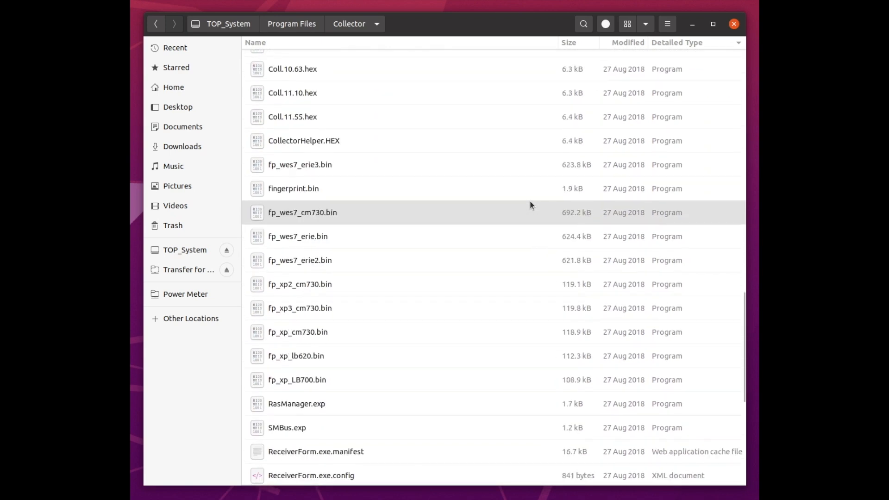
{"action": "scroll", "scroll_direction": "down", "scroll_amount": 3}
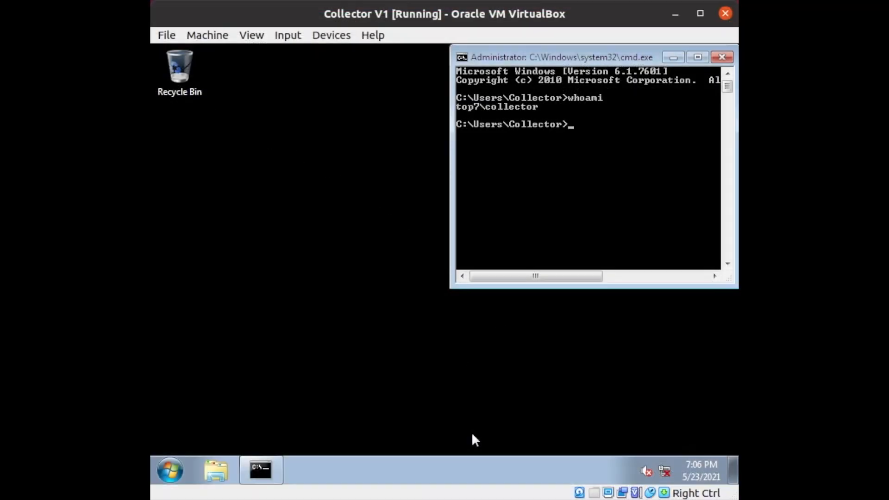
{"action": "mouse_move", "coordinate": [703, 466]}
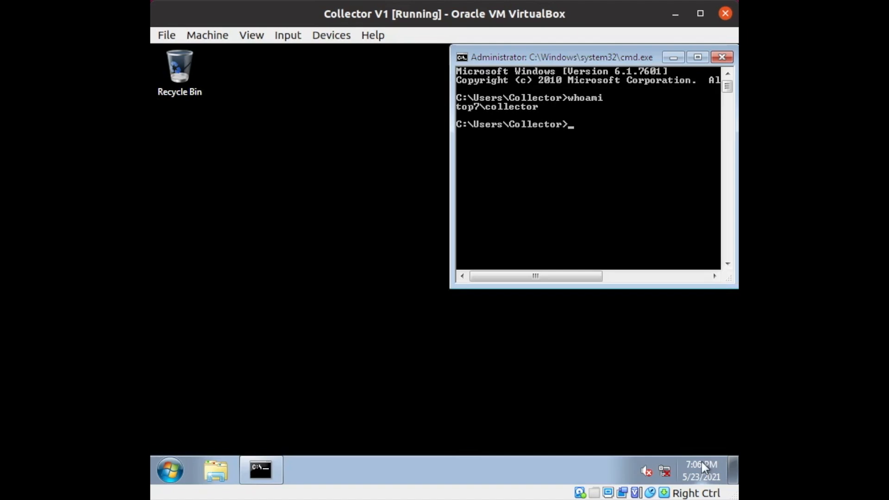
Show the Collector V1 guest's network popup: Not connected, LTE_MTSMC-LAT1 dial-up available
{"action": "left_click", "coordinate": [664, 471]}
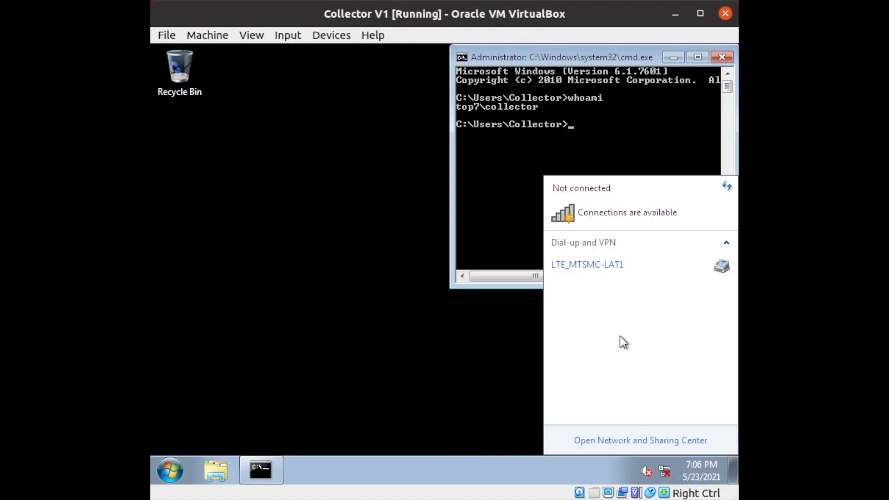
{"action": "mouse_move", "coordinate": [617, 273]}
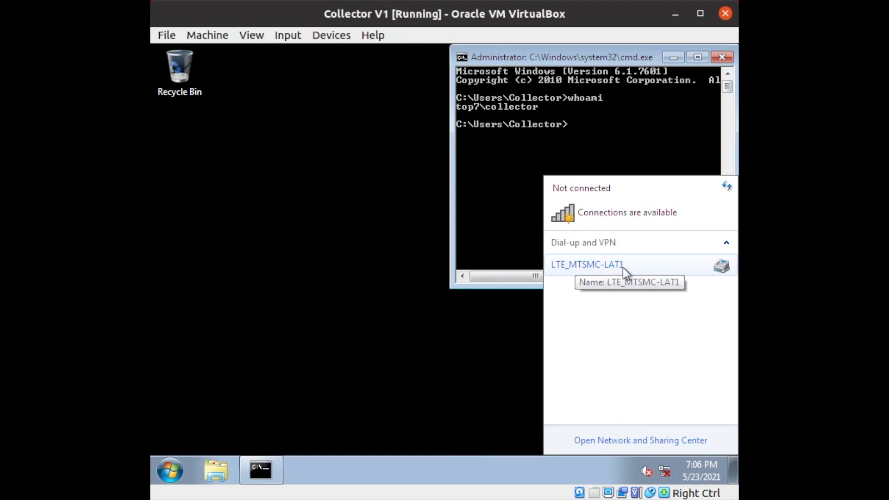
Expand Subsystem for UNIX-based Applications under the guest's Start menu All Programs
{"action": "left_click", "coordinate": [169, 470]}
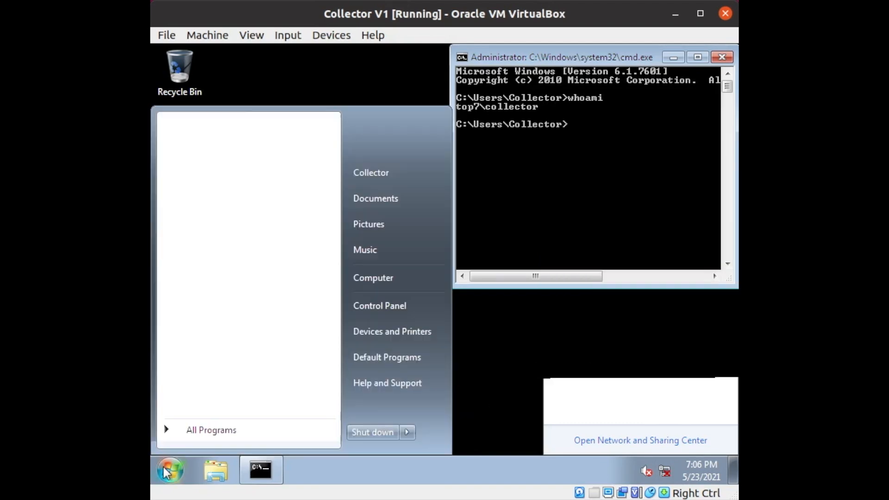
{"action": "left_click", "coordinate": [210, 429]}
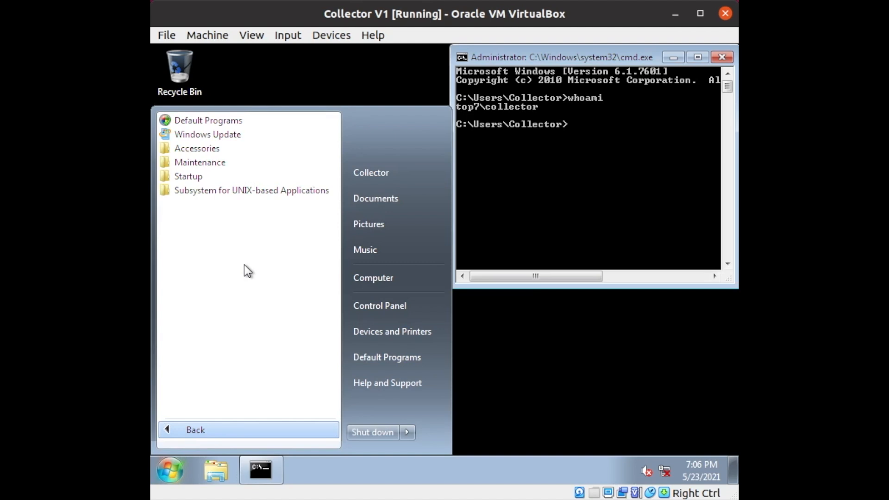
{"action": "left_click", "coordinate": [251, 190]}
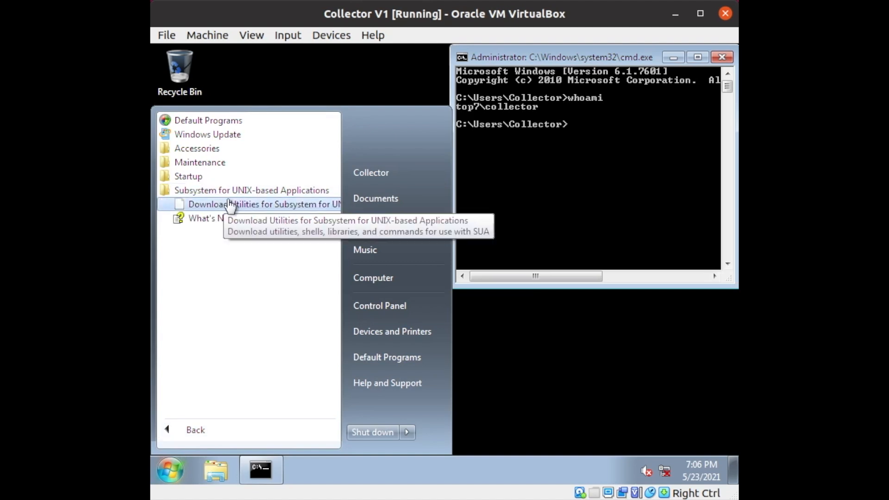
{"action": "mouse_move", "coordinate": [250, 190]}
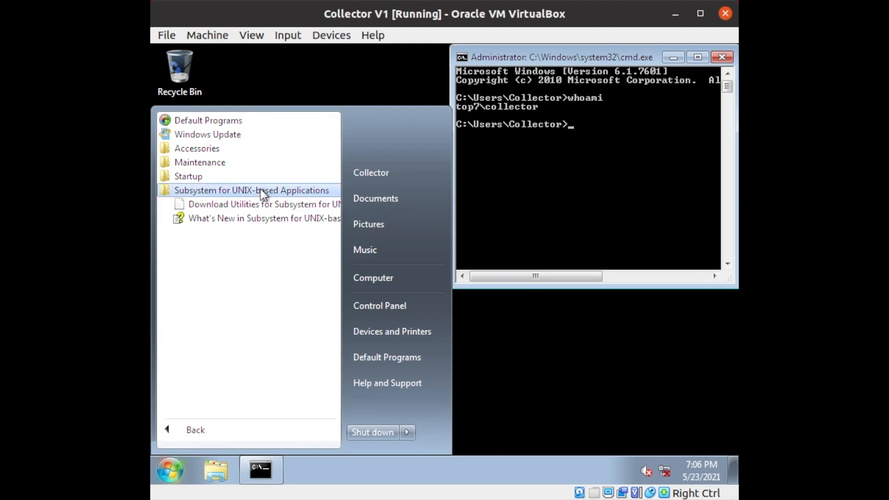